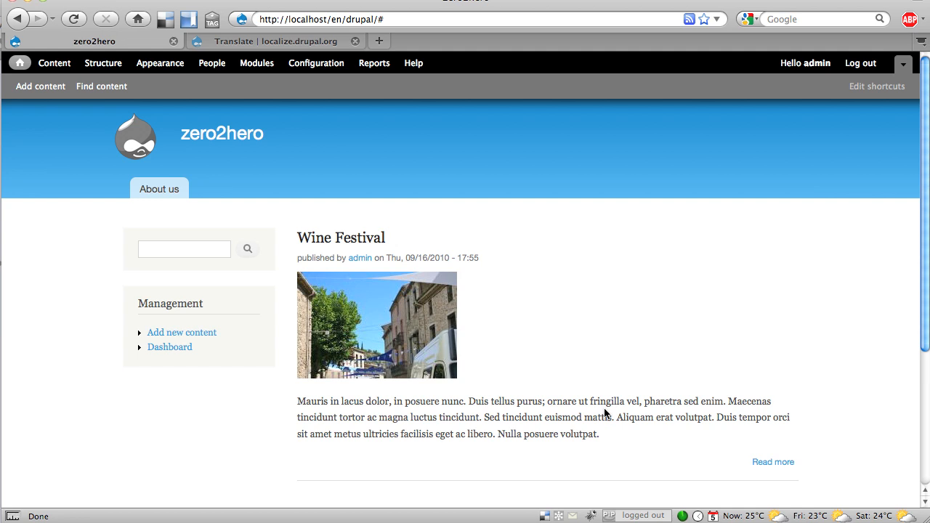
mouse_move(284, 90)
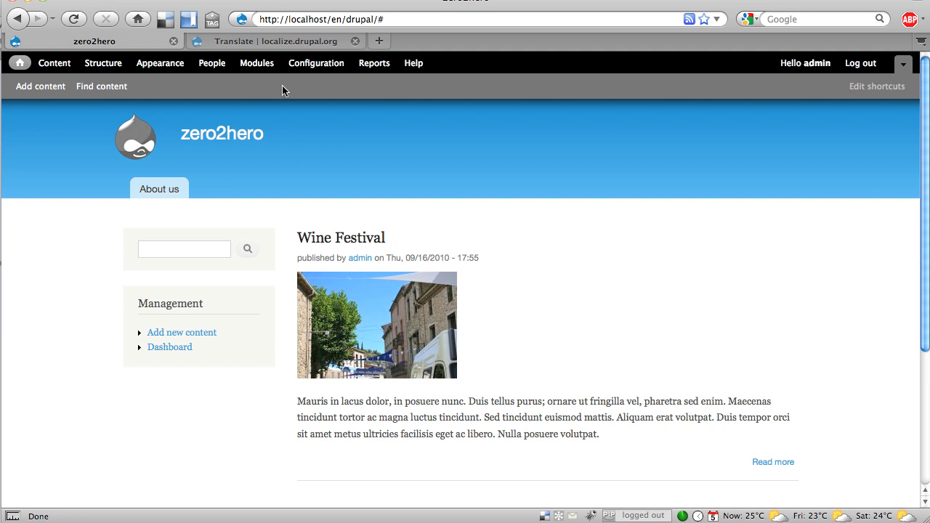
Step: Save the module configuration from the admin Modules list
click(256, 62)
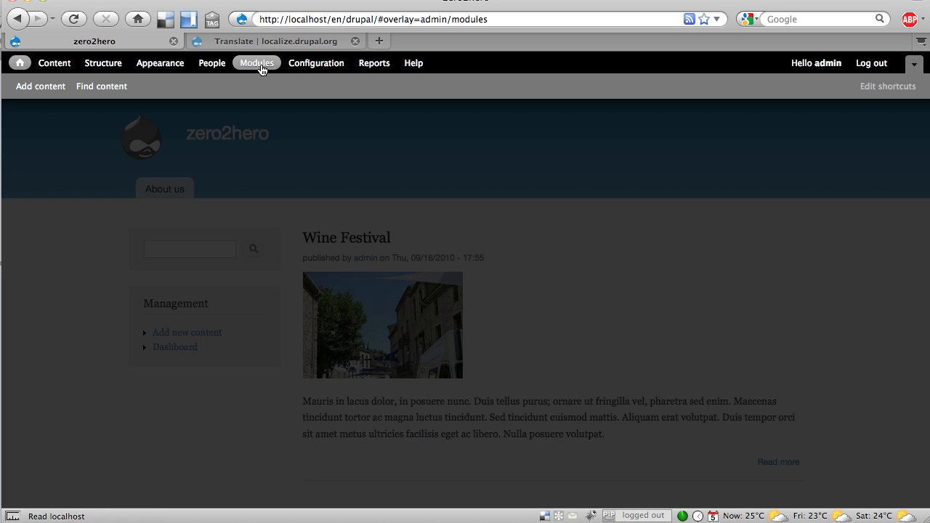
click(256, 62)
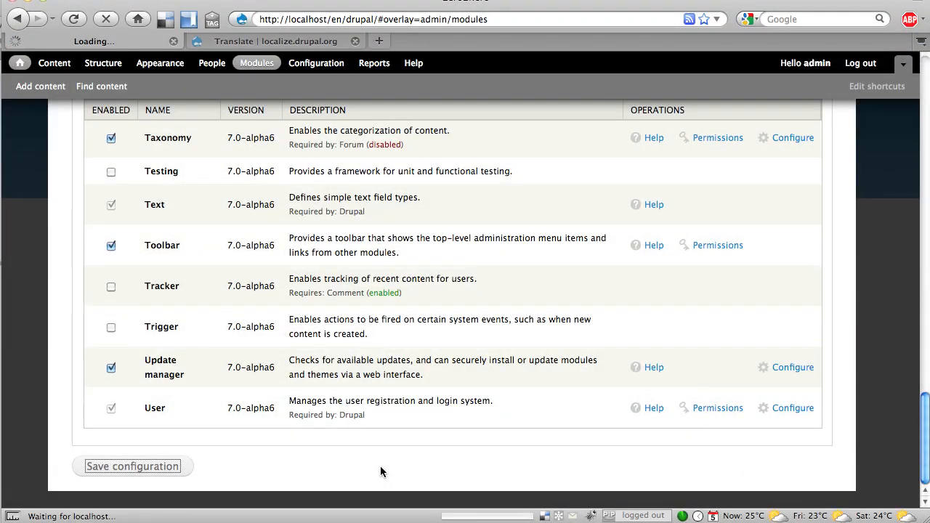
click(133, 465)
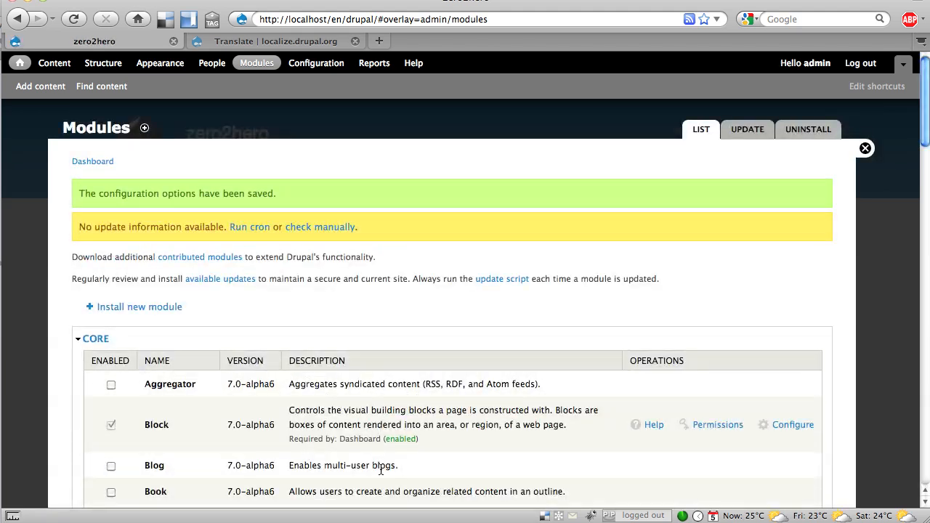
Step: Go to Configuration > Regional and Language > Languages, showing only English enabled
click(317, 63)
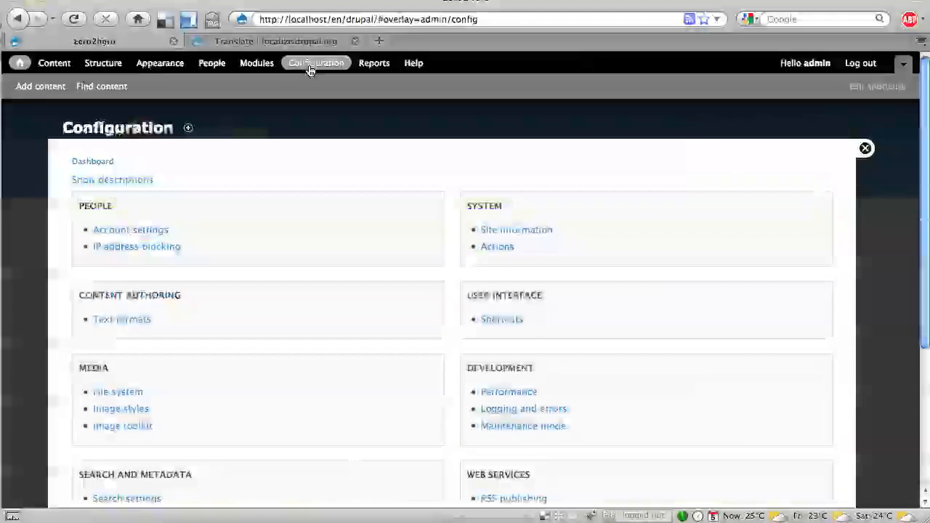
scroll(down, 3)
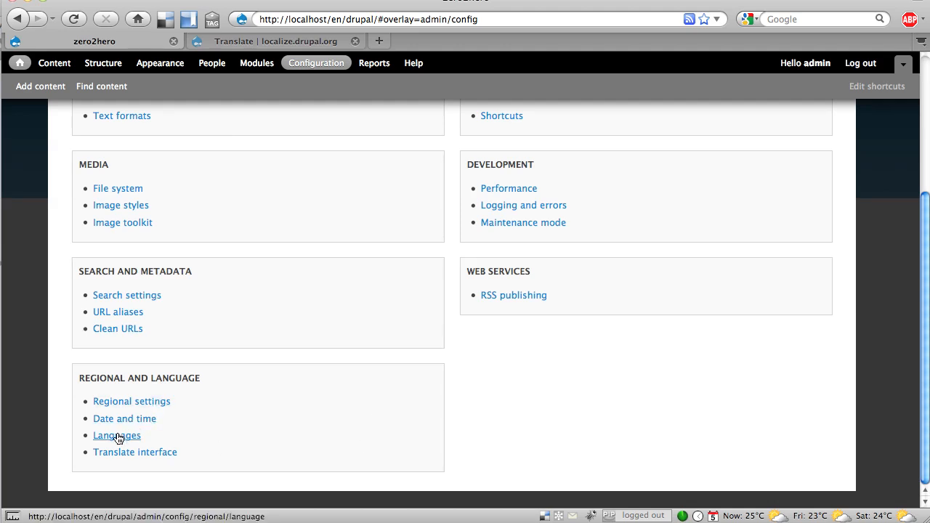
mouse_move(135, 451)
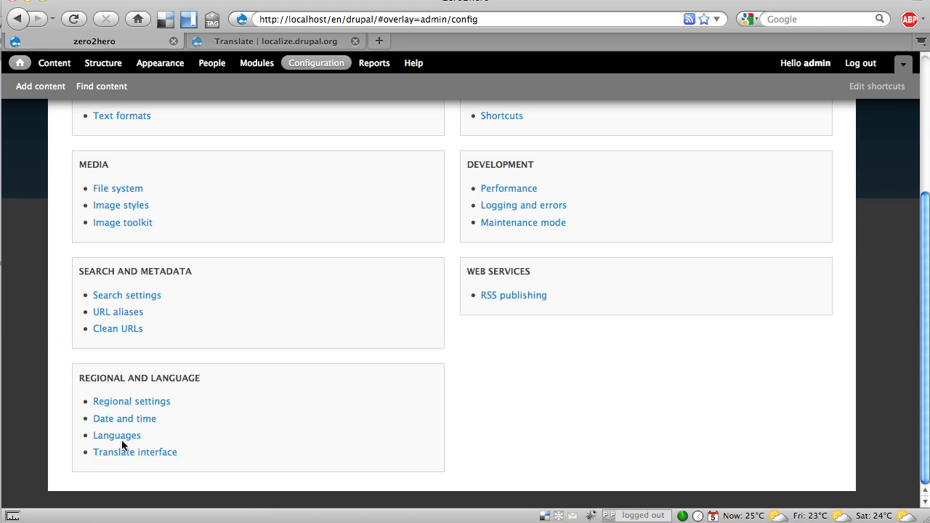
click(116, 436)
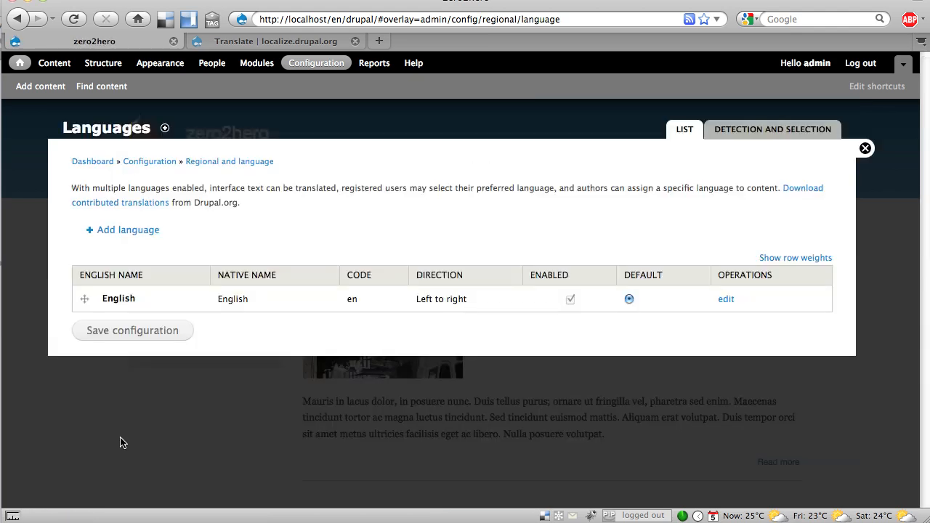
mouse_move(395, 389)
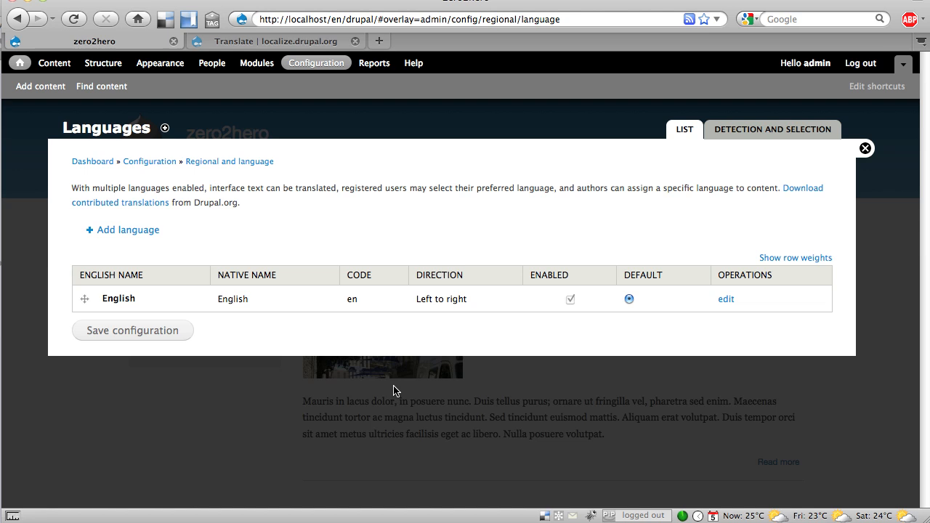
Step: Add French (Français) as an enabled site language alongside default English
click(122, 229)
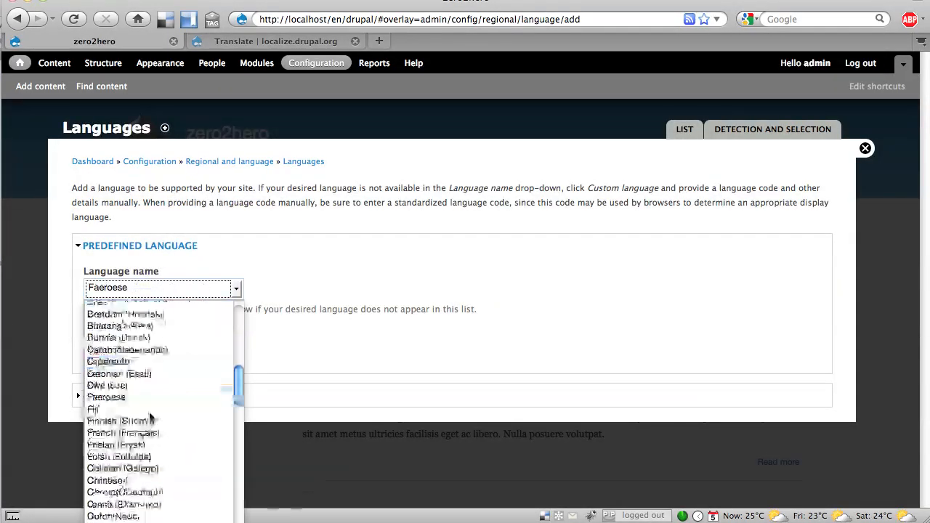
click(122, 433)
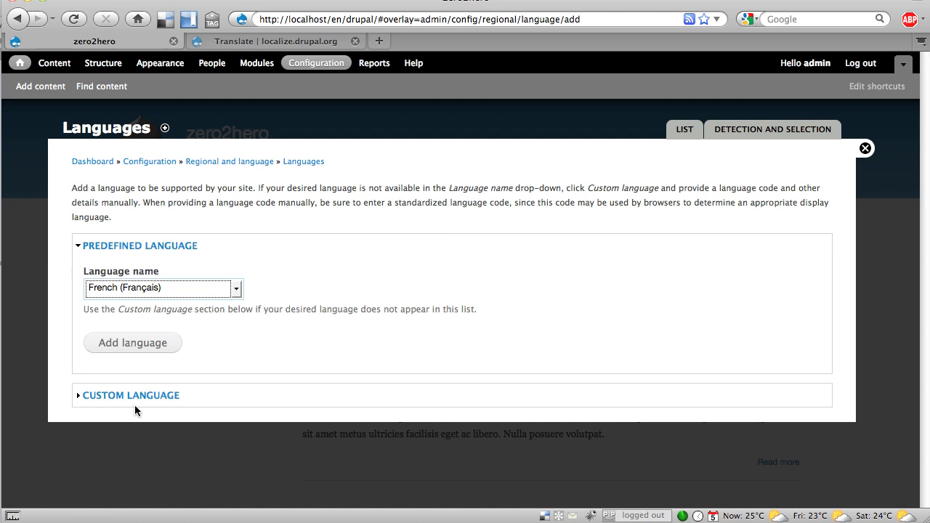
click(133, 342)
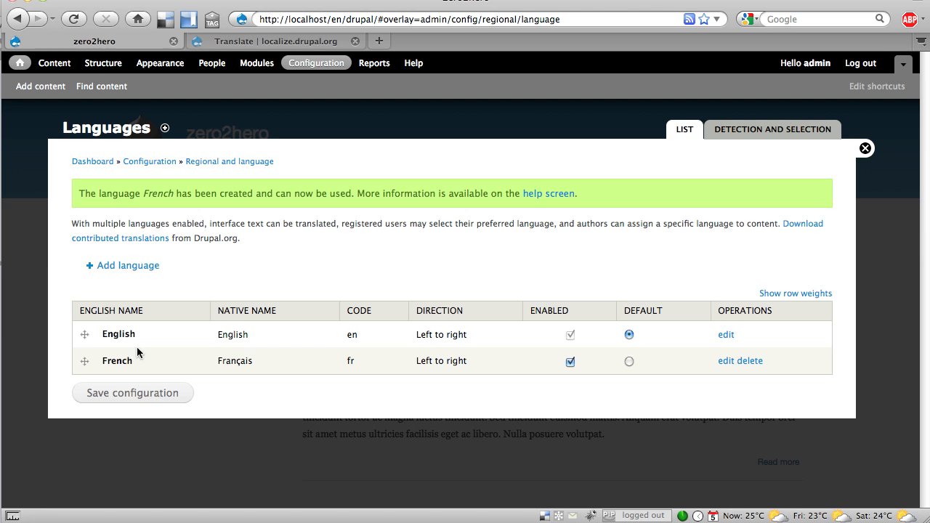
mouse_move(274, 314)
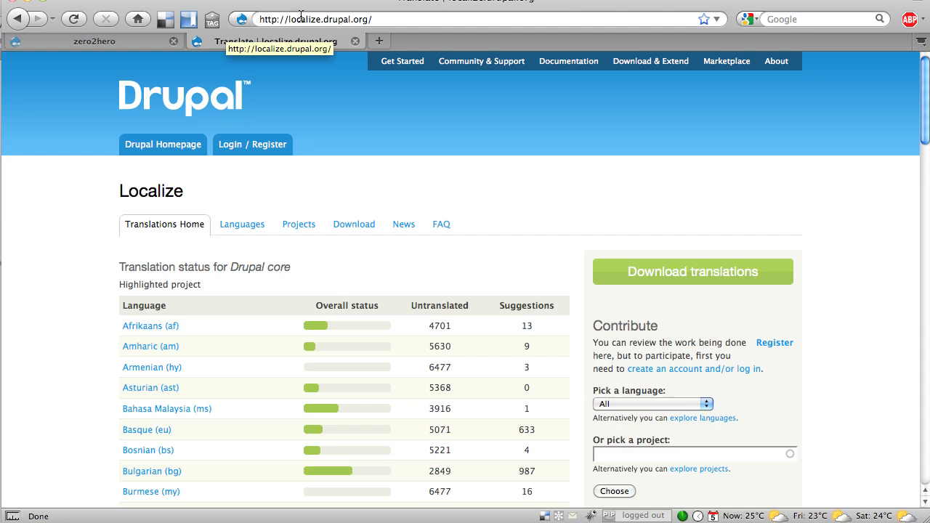
Step: Preview the French (fr) 7.0-alpha6 core translation .po file and return to the downloads list
click(354, 224)
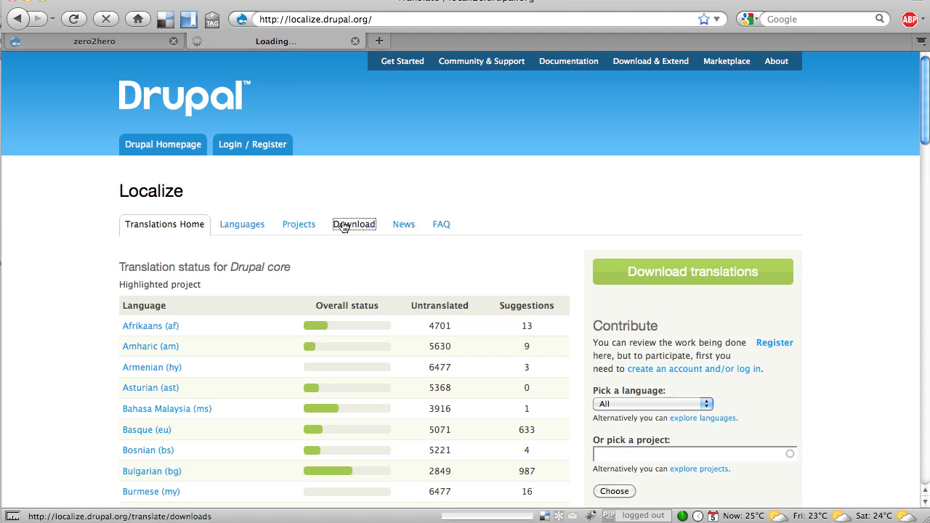
click(354, 224)
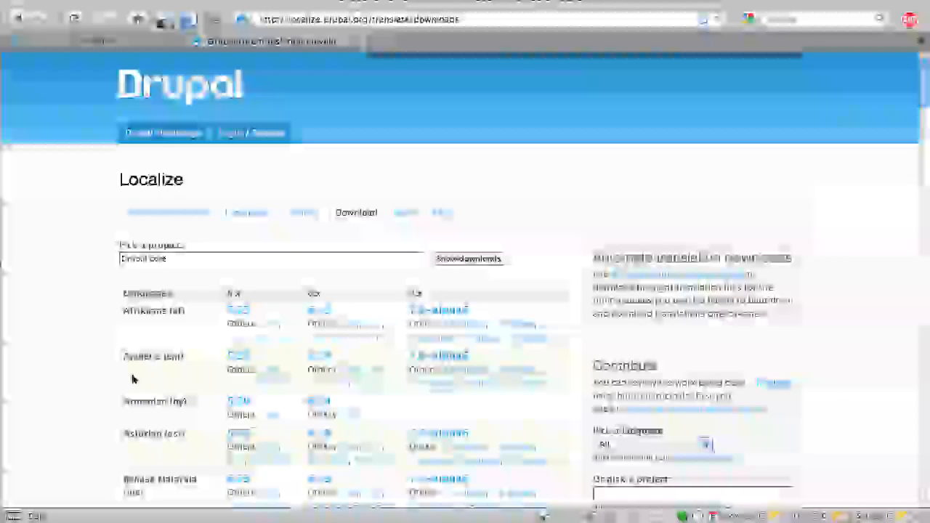
scroll(down, 3)
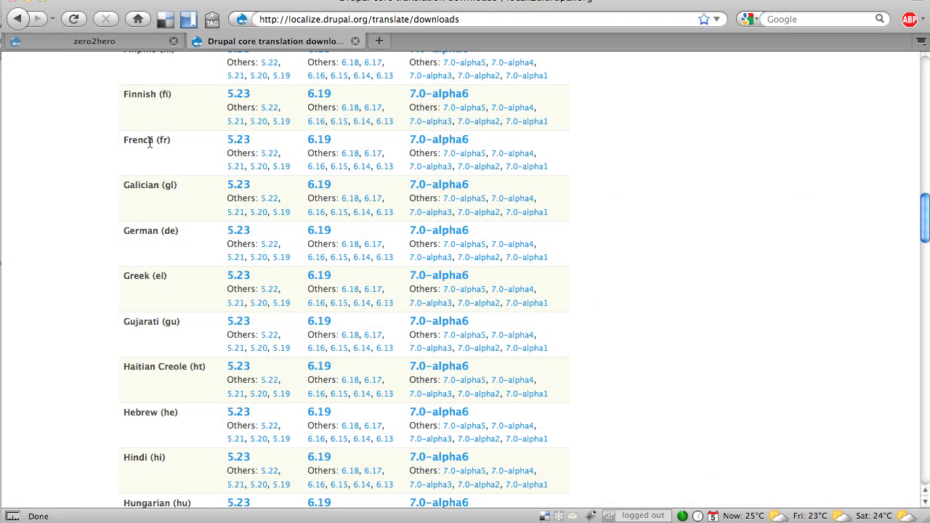
mouse_move(439, 139)
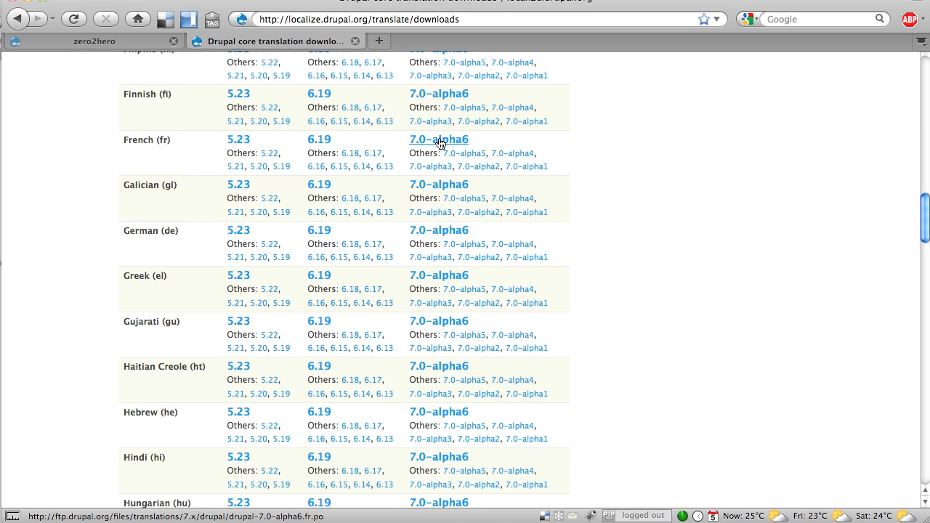
click(439, 139)
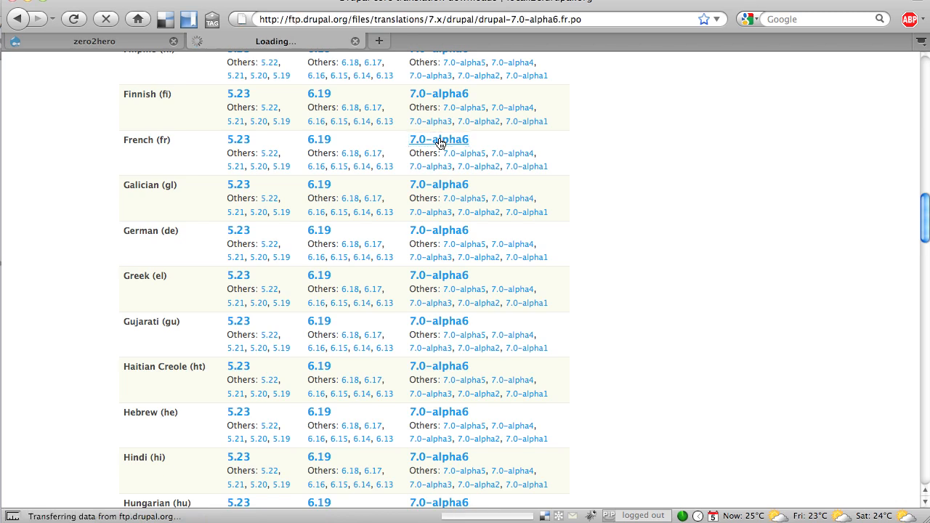
click(439, 139)
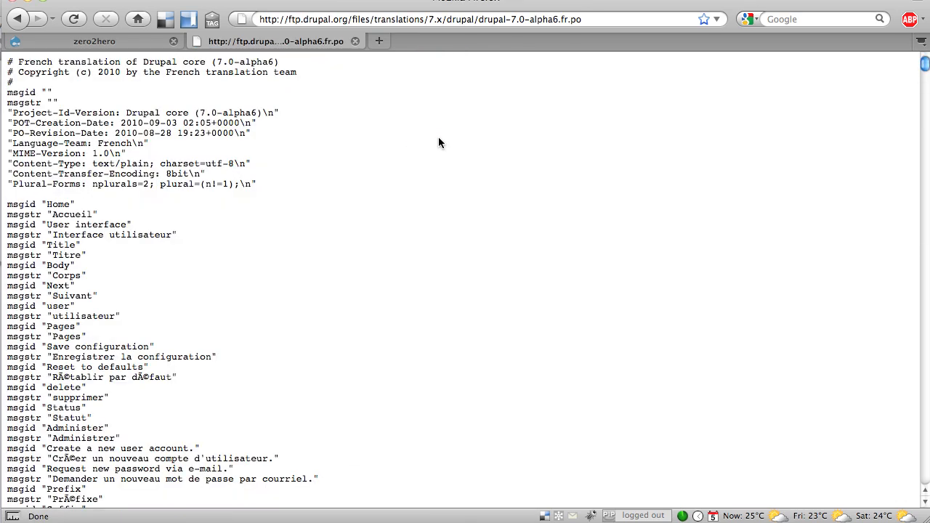
mouse_move(449, 224)
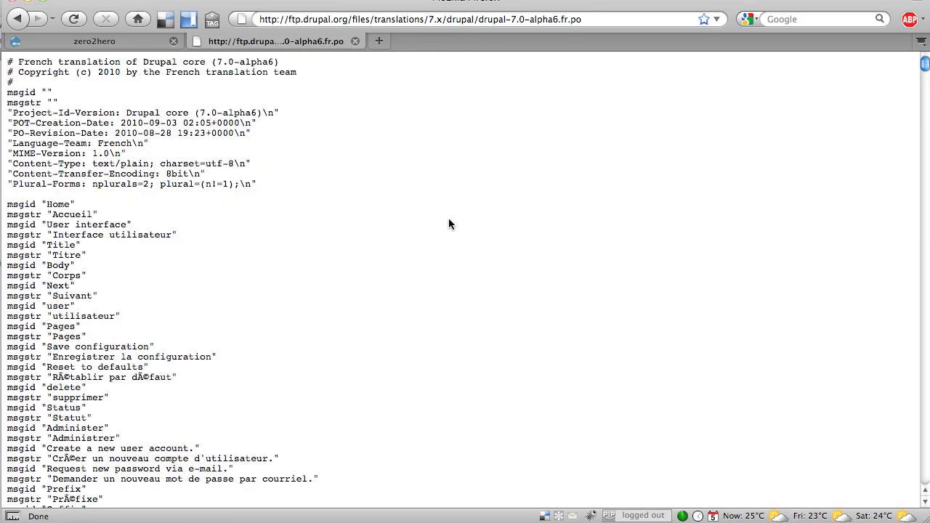
mouse_move(722, 239)
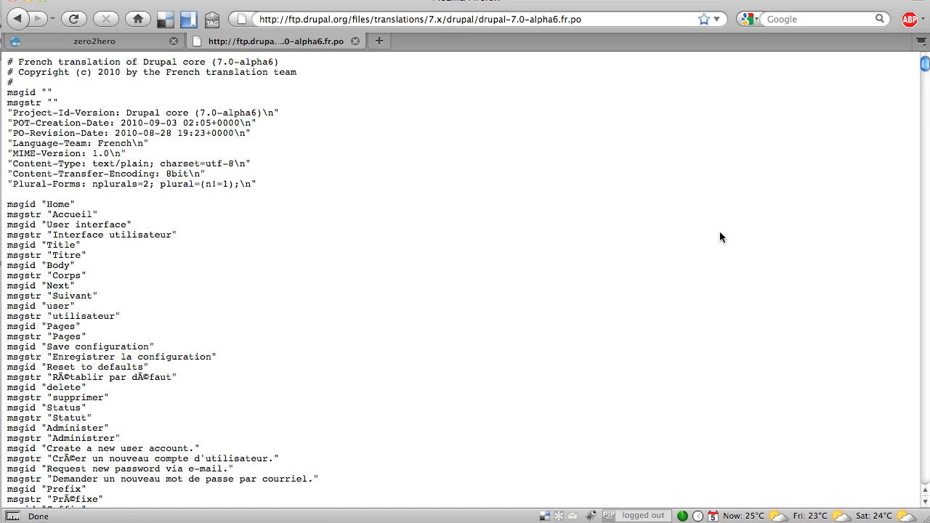
click(18, 19)
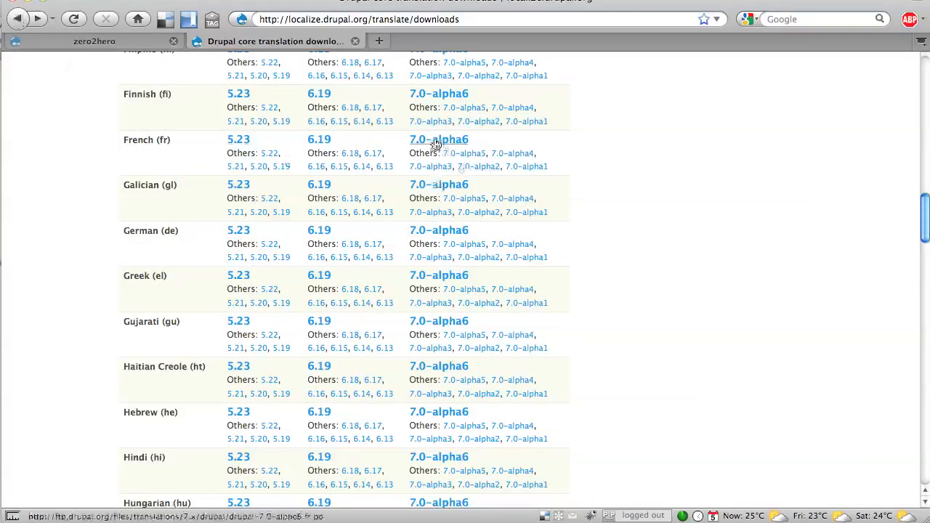
click(439, 140)
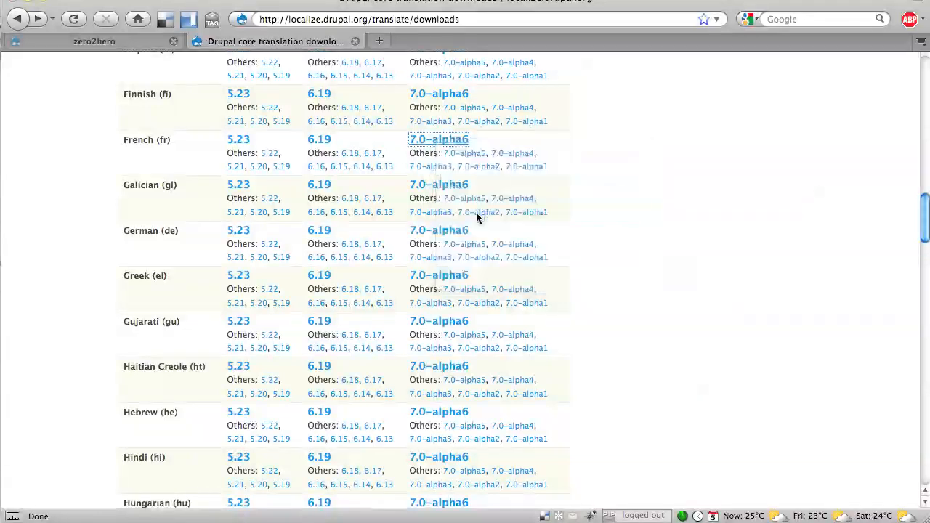
Step: Download drupal-7.0-alpha6.fr.po to the Desktop from the French 7.x link
click(439, 140)
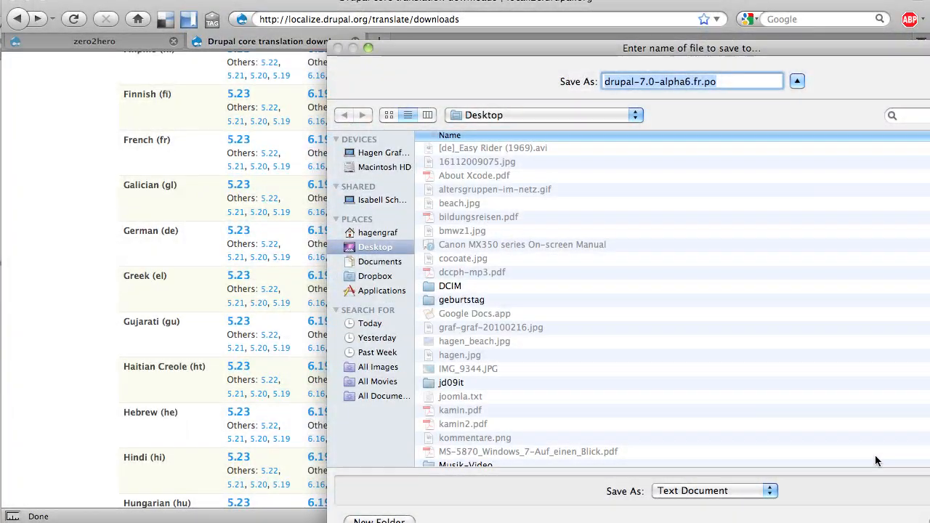
mouse_move(864, 462)
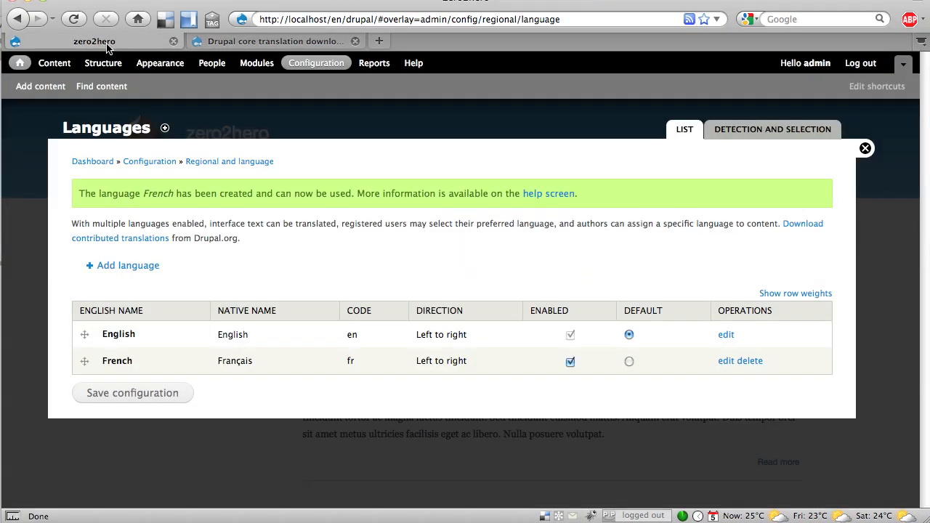
Step: Bring up the Translate interface Import form with French as the target language
click(229, 159)
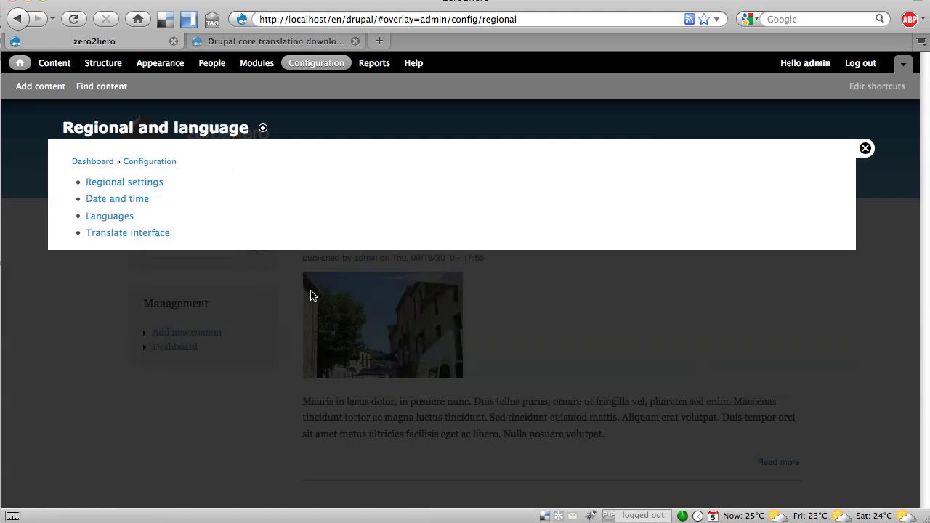
click(128, 232)
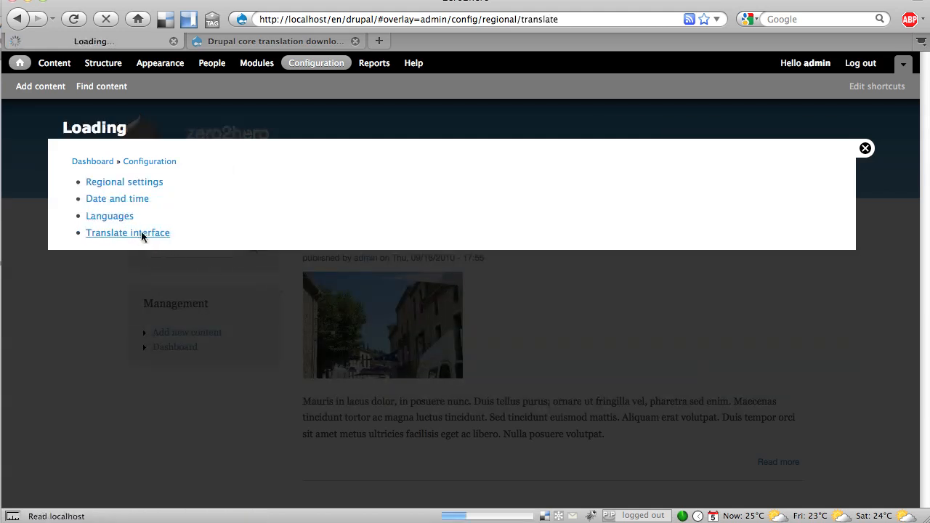
click(128, 233)
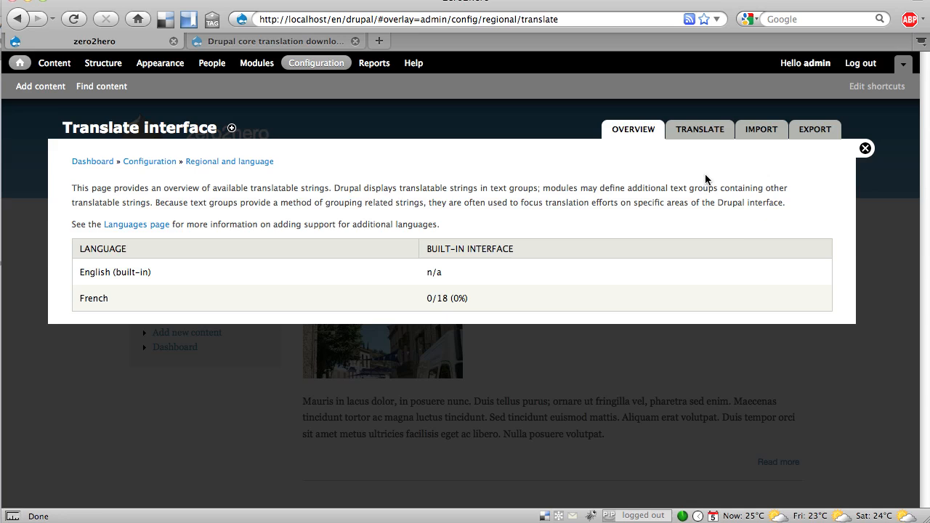
mouse_move(761, 130)
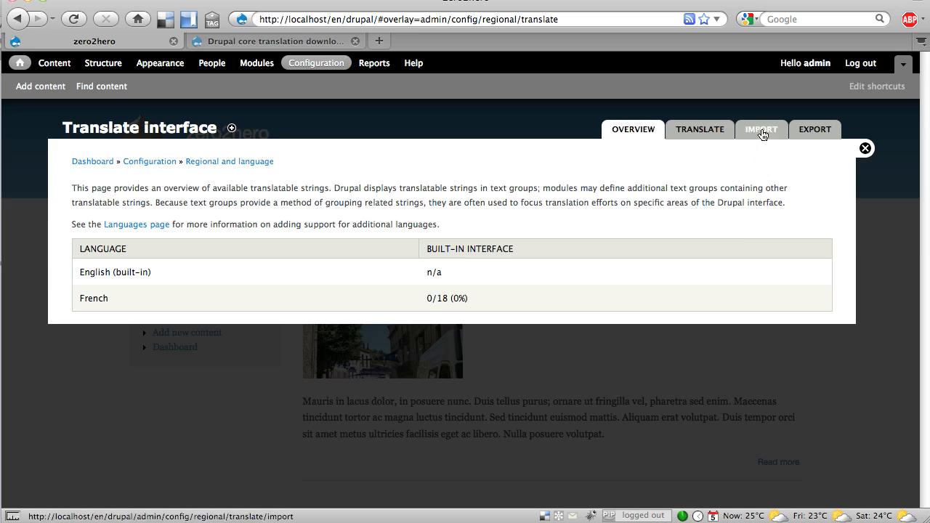
click(761, 130)
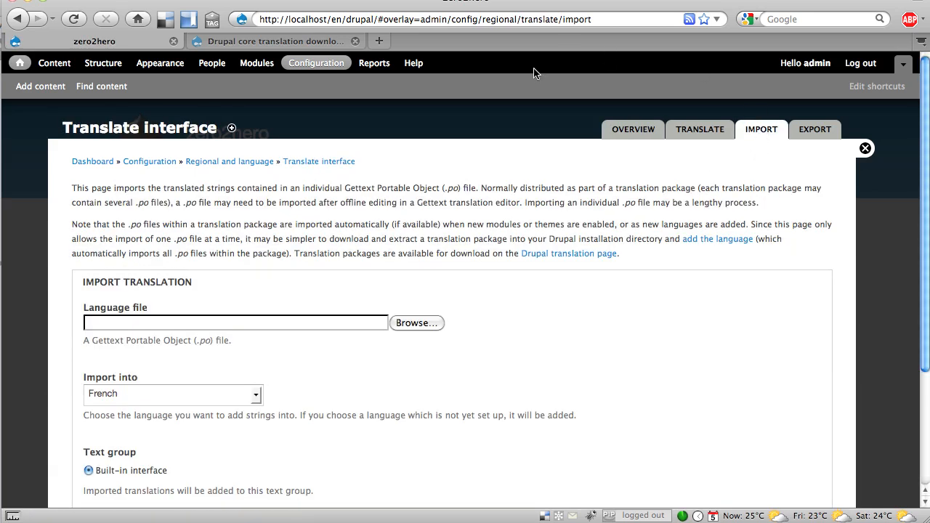
Step: Choose drupal-7.0-alpha6.fr.po from the Desktop as the language file and review the import options
click(416, 322)
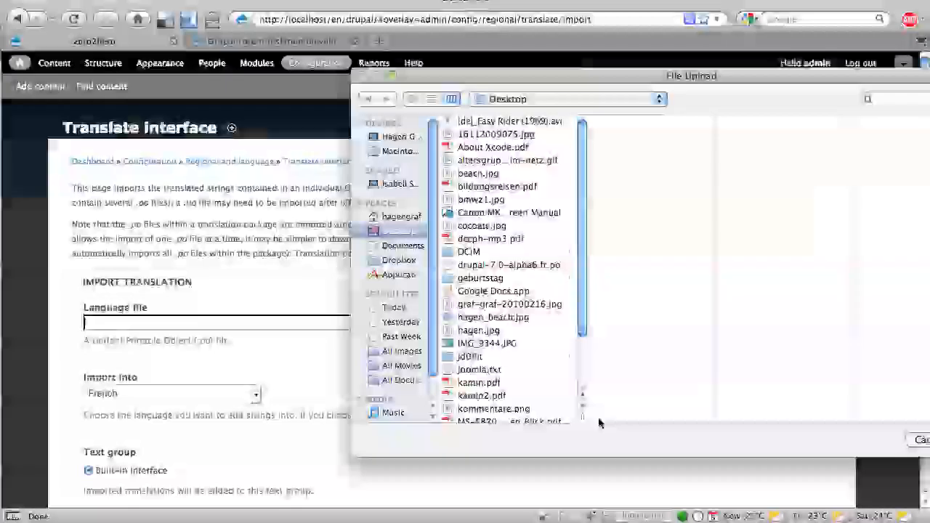
scroll(down, 3)
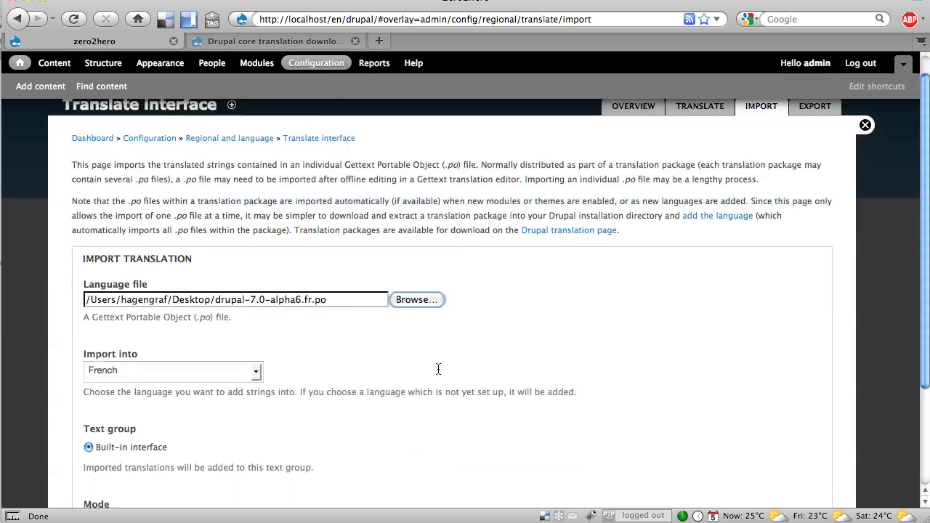
scroll(down, 3)
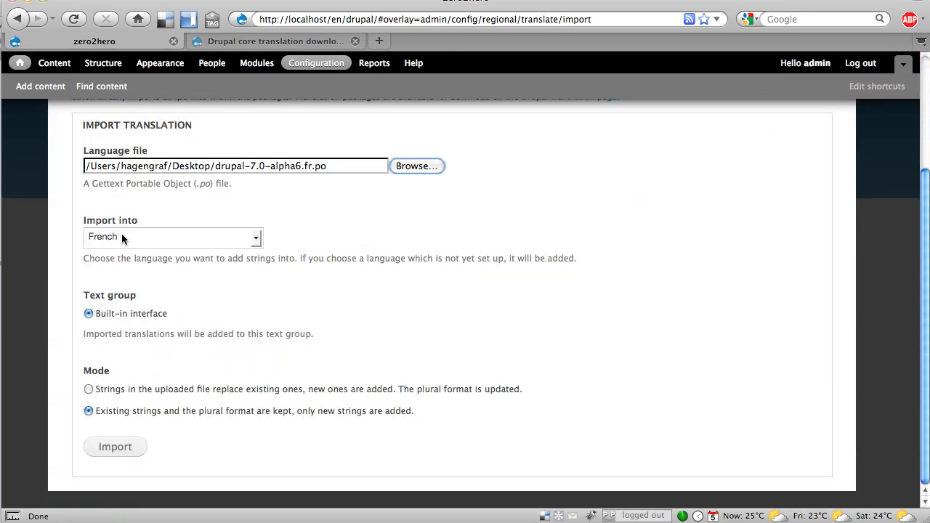
mouse_move(252, 364)
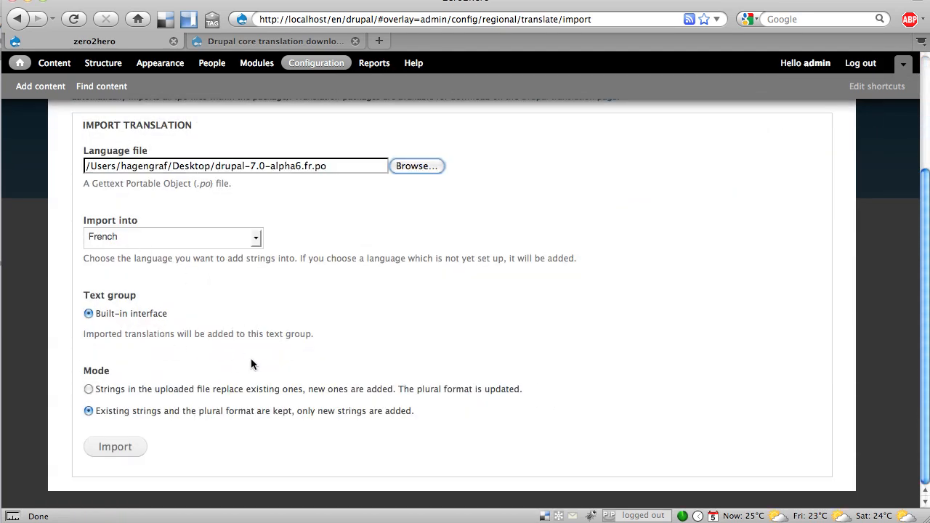
mouse_move(322, 340)
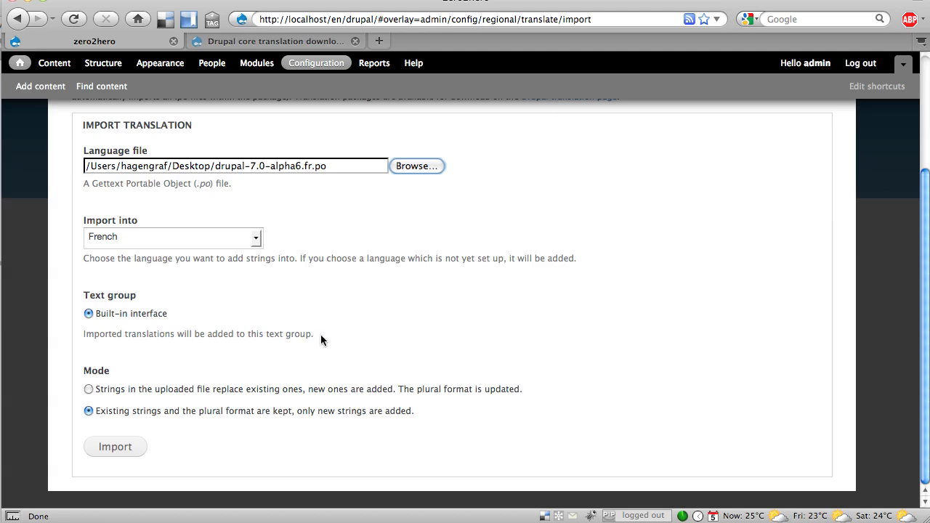
mouse_move(282, 439)
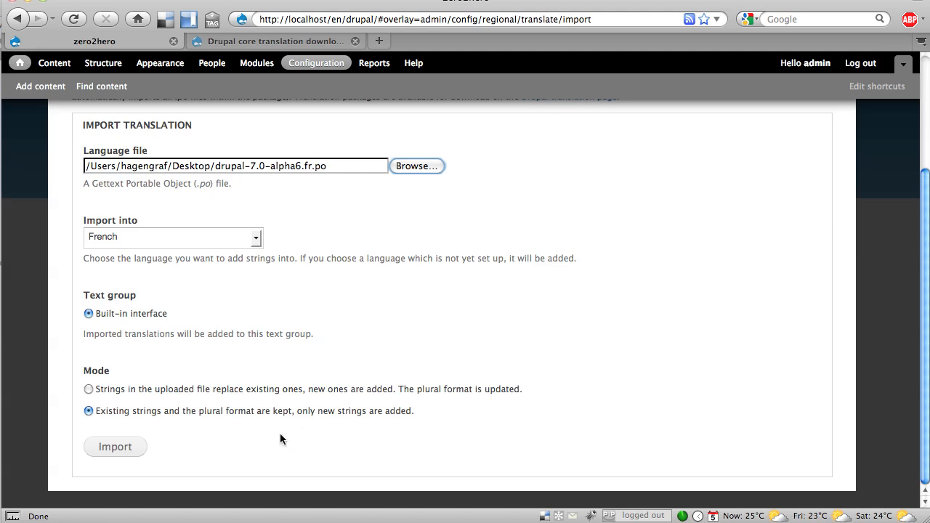
mouse_move(254, 433)
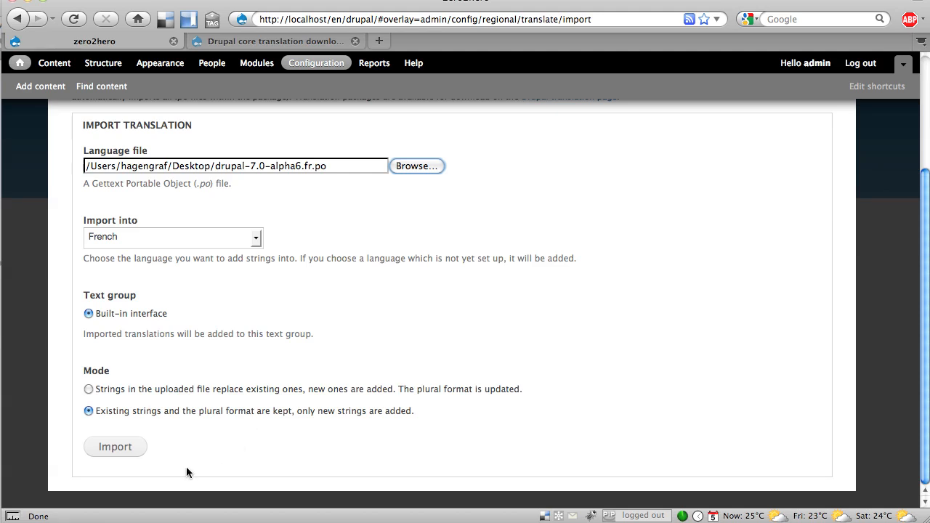
Step: Import the French .po, creating 4281 new strings for 99.93% French coverage
click(114, 446)
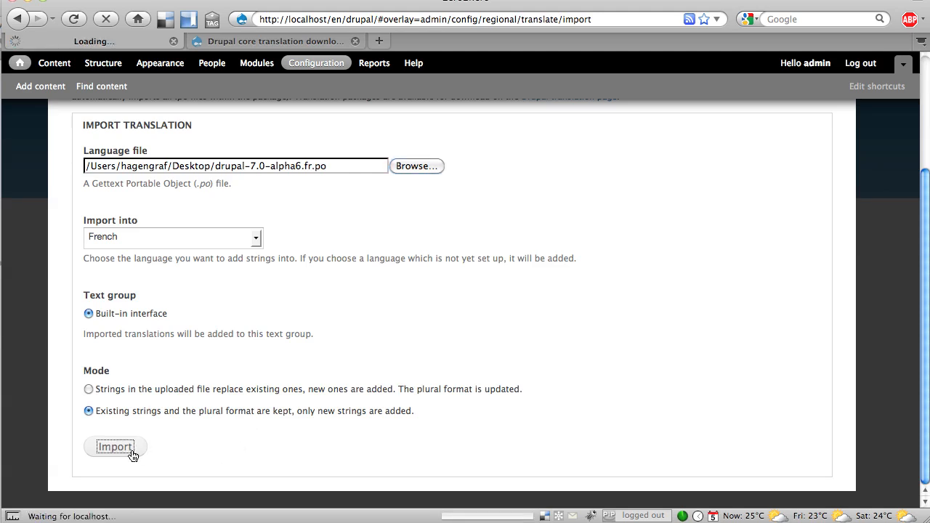
click(115, 447)
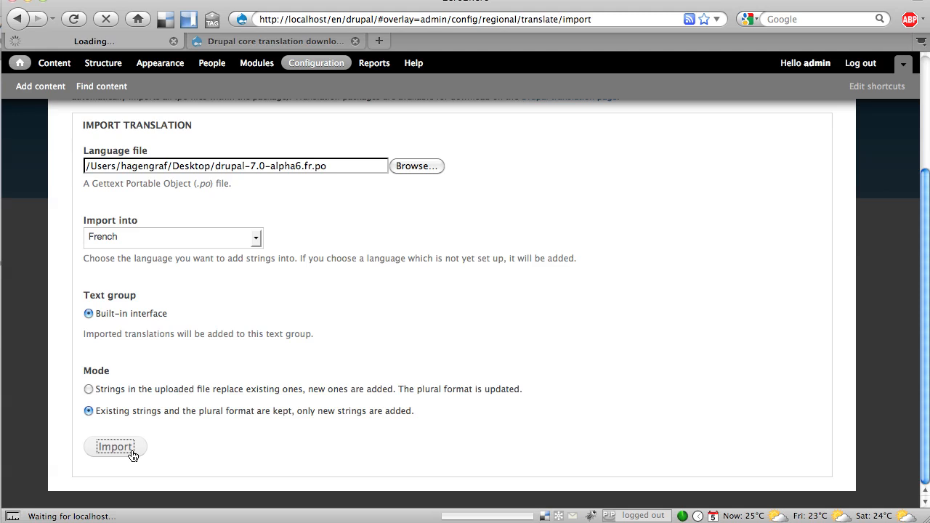
click(114, 448)
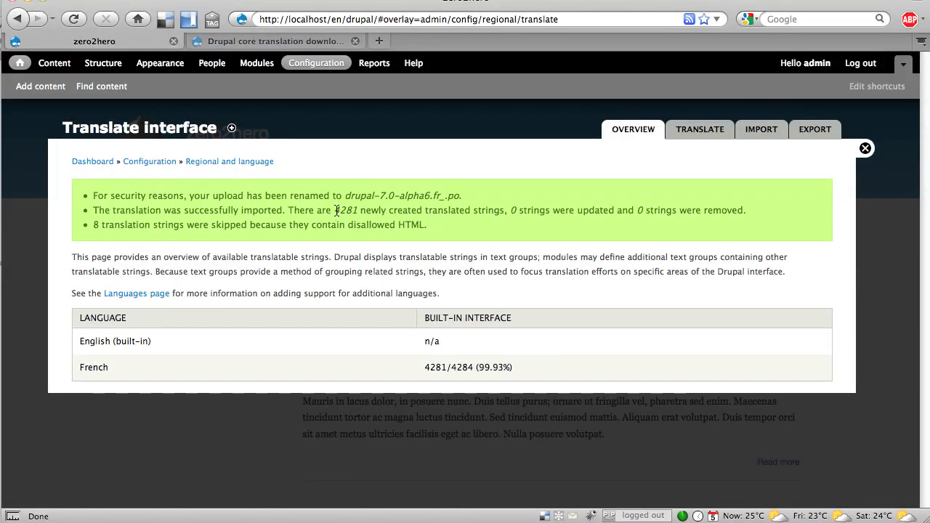
double_click(345, 209)
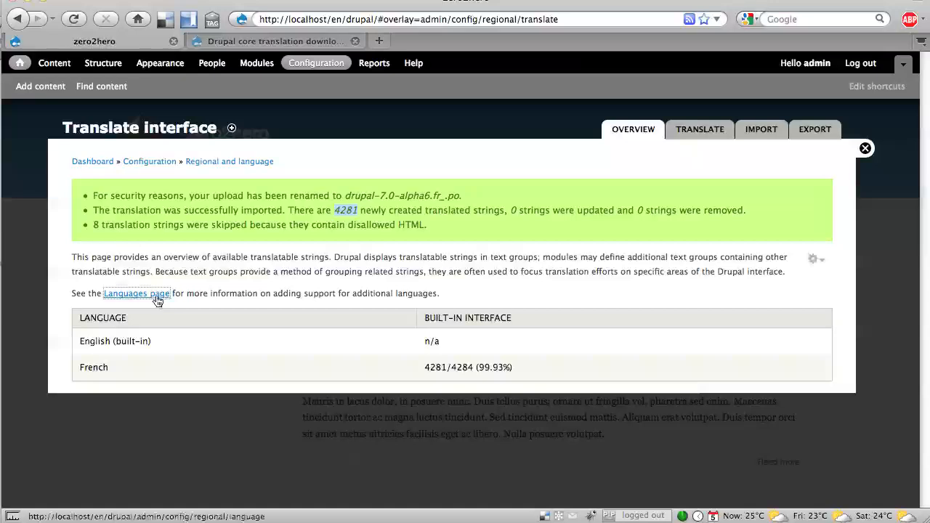
Step: Set French as the default language, save, and close the overlay to the now-French site
click(137, 294)
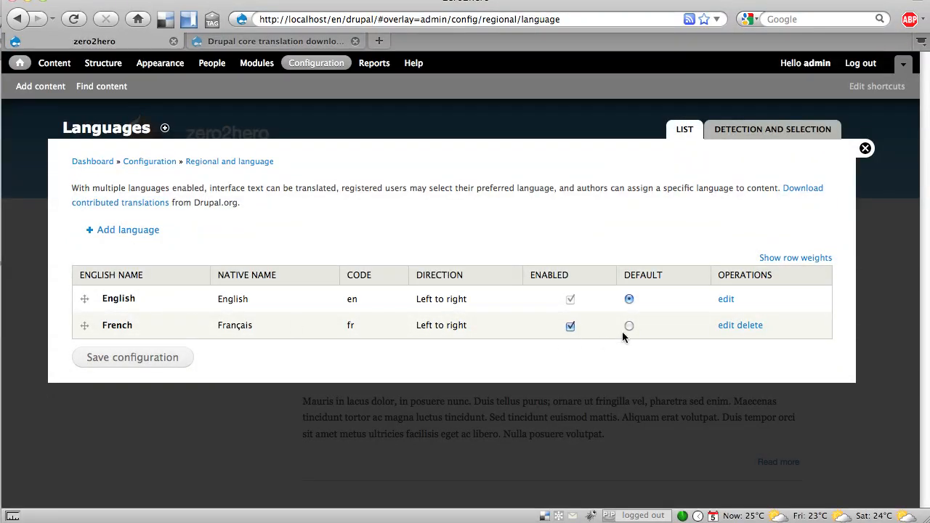
click(627, 325)
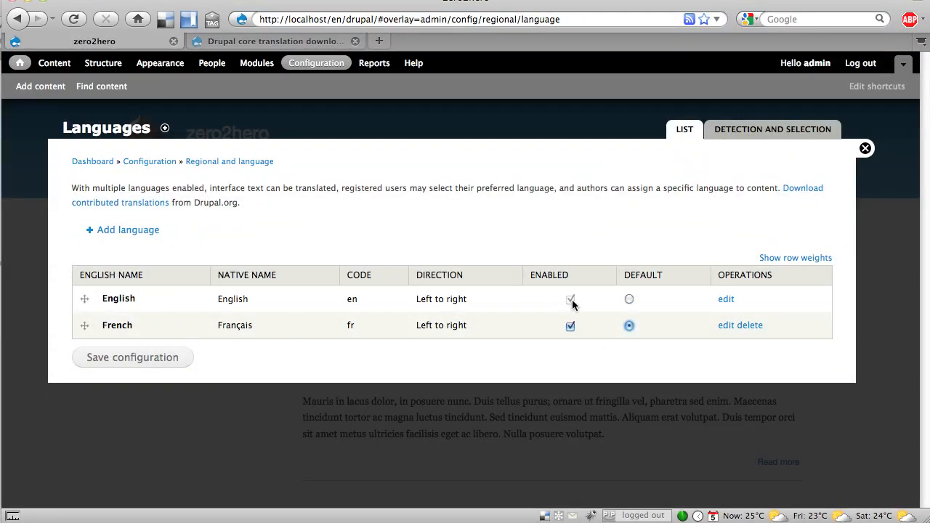
click(132, 357)
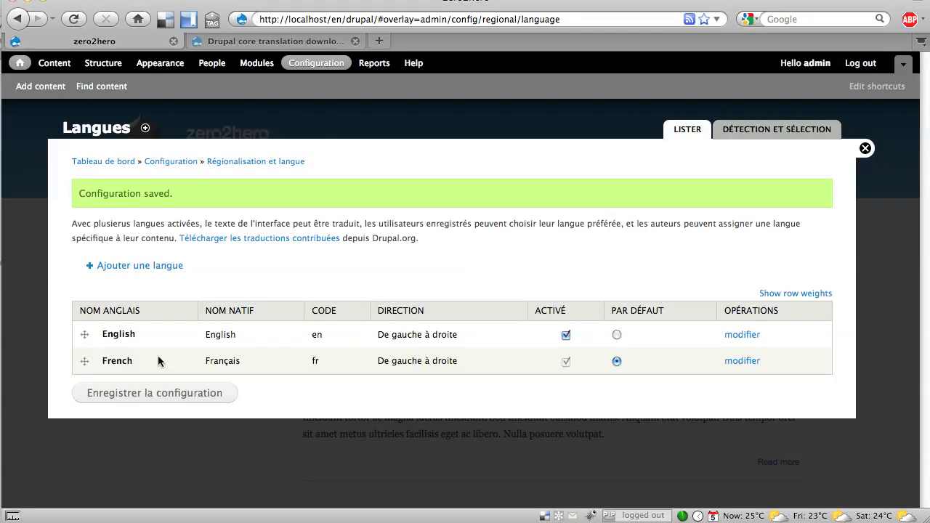
mouse_move(865, 148)
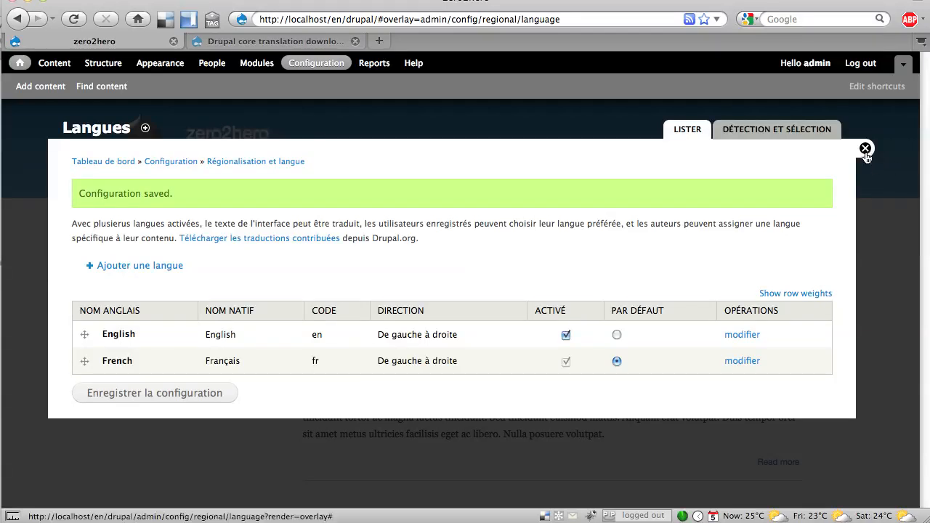
click(866, 148)
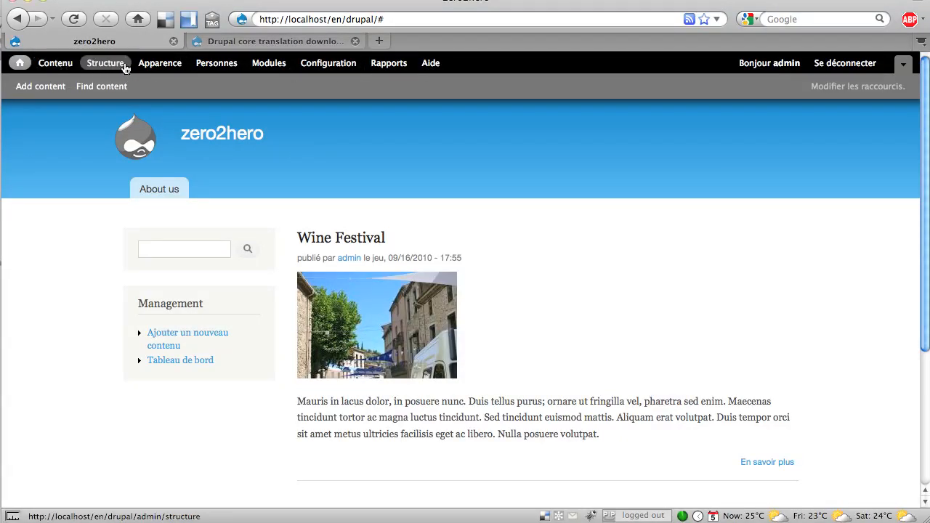
mouse_move(405, 235)
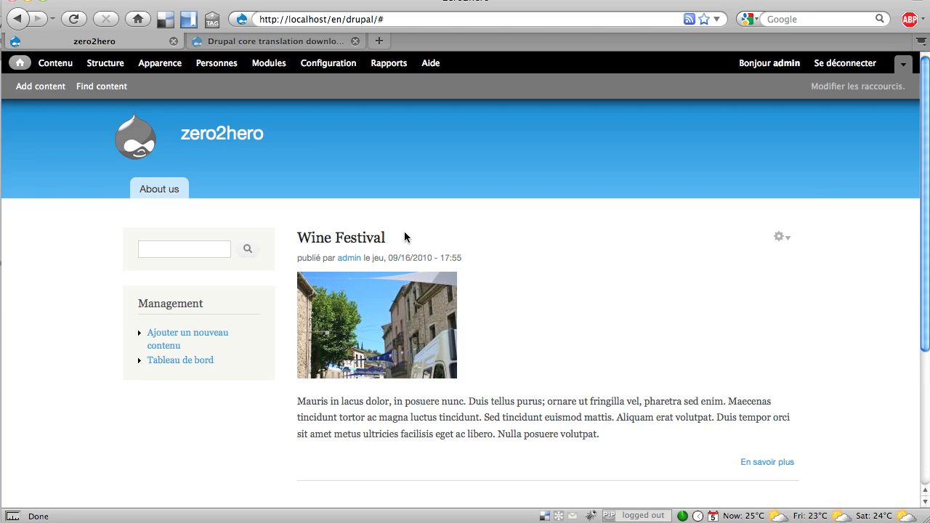